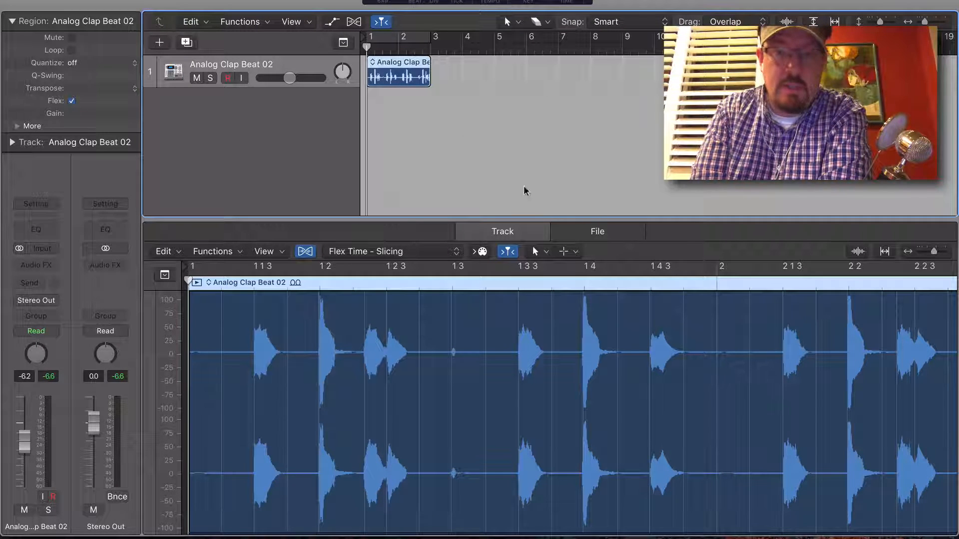
Show the Analog Clap Beat 02 file waveform with transient markers at each clap hit.
left_click(596, 231)
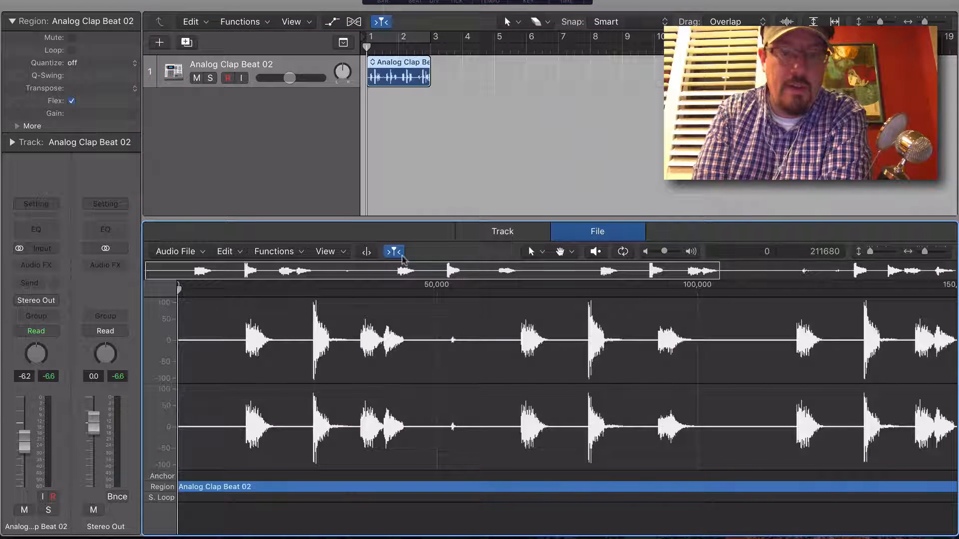
left_click(365, 251)
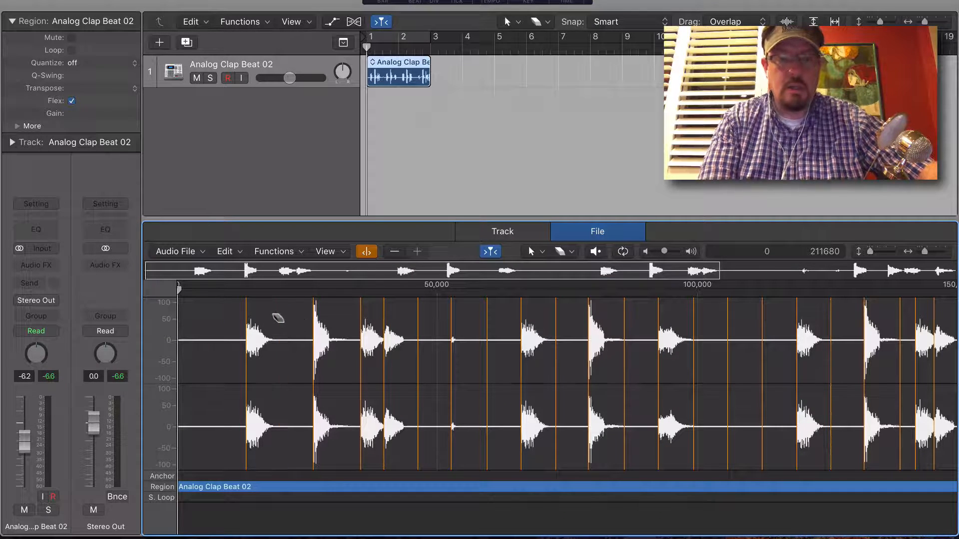
mouse_move(486, 322)
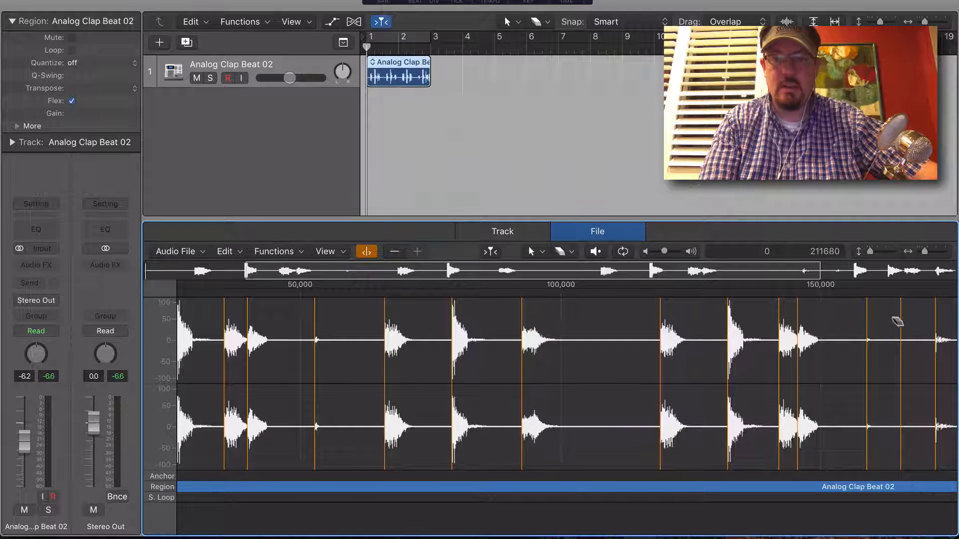
scroll("right", 3)
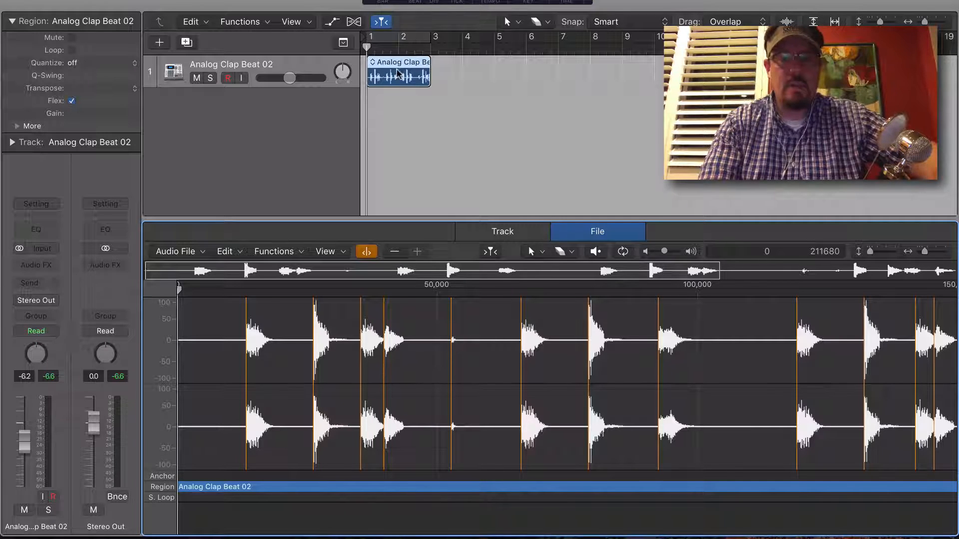
Convert the clap region into a new sampler track named 'Performance Beat'.
right_click(398, 72)
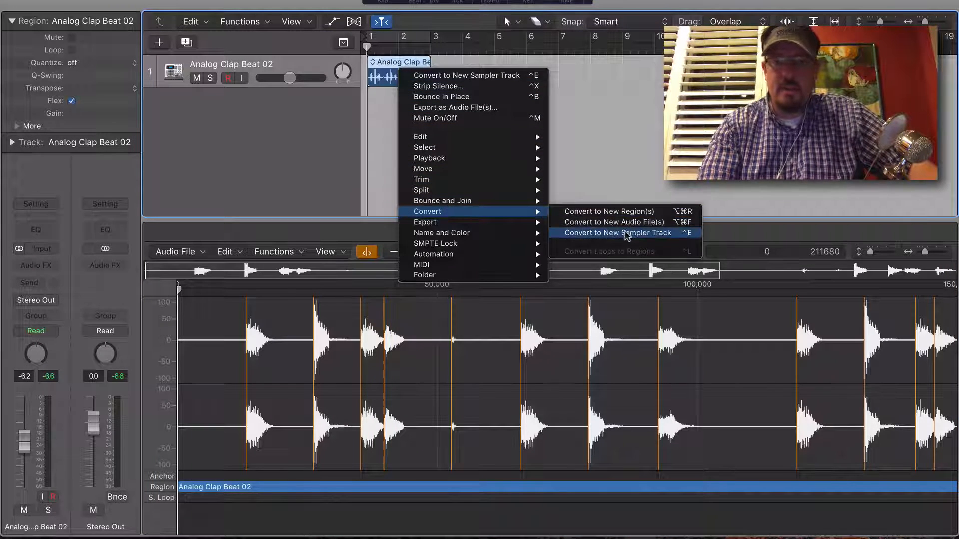
left_click(615, 233)
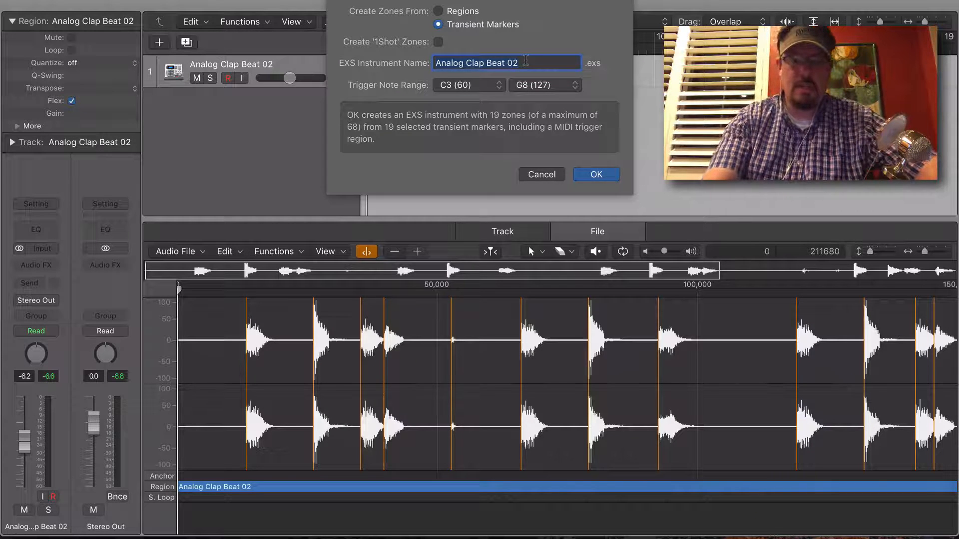
type("Beat")
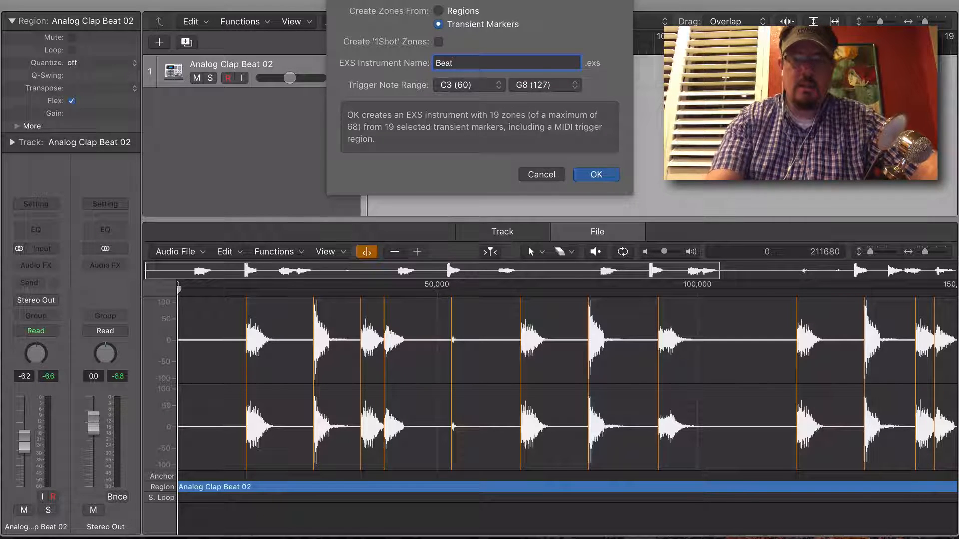
type("Per")
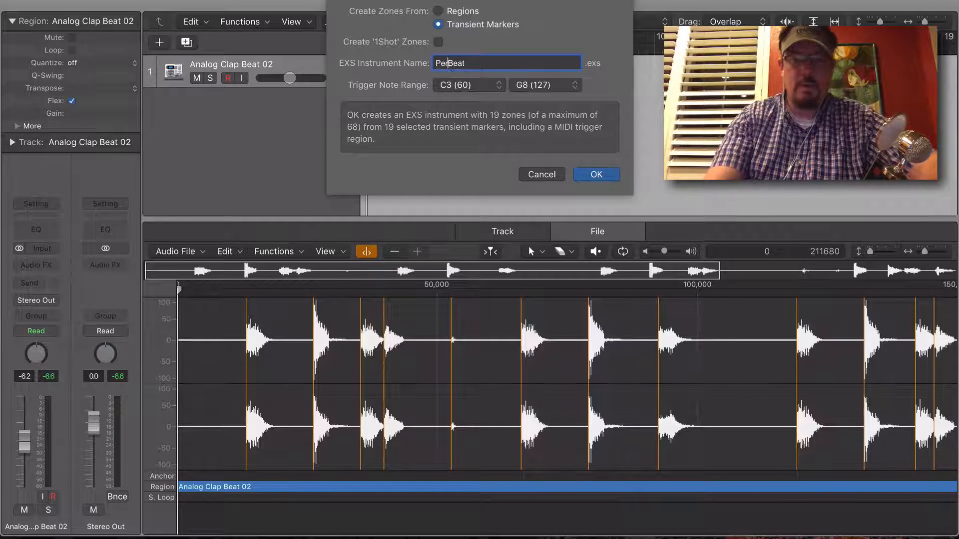
type("formance")
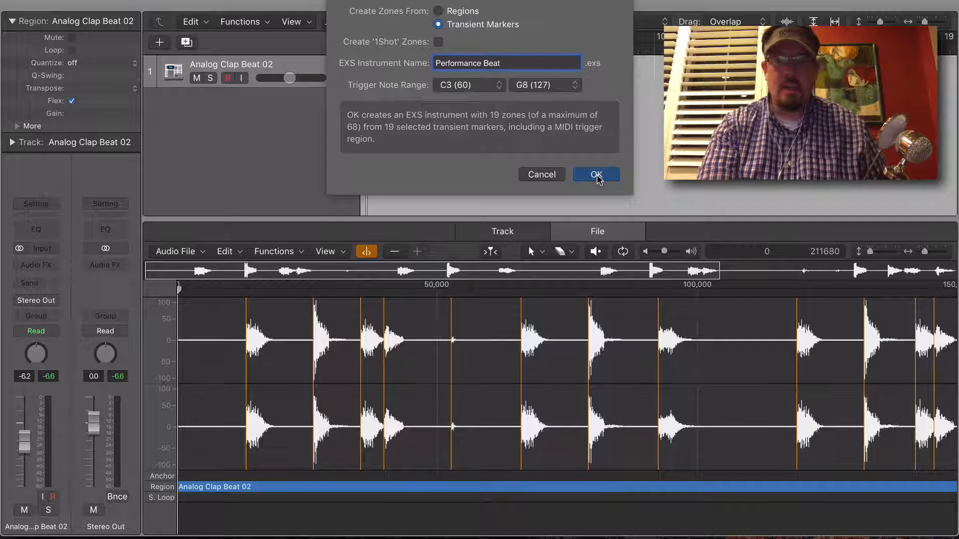
left_click(596, 174)
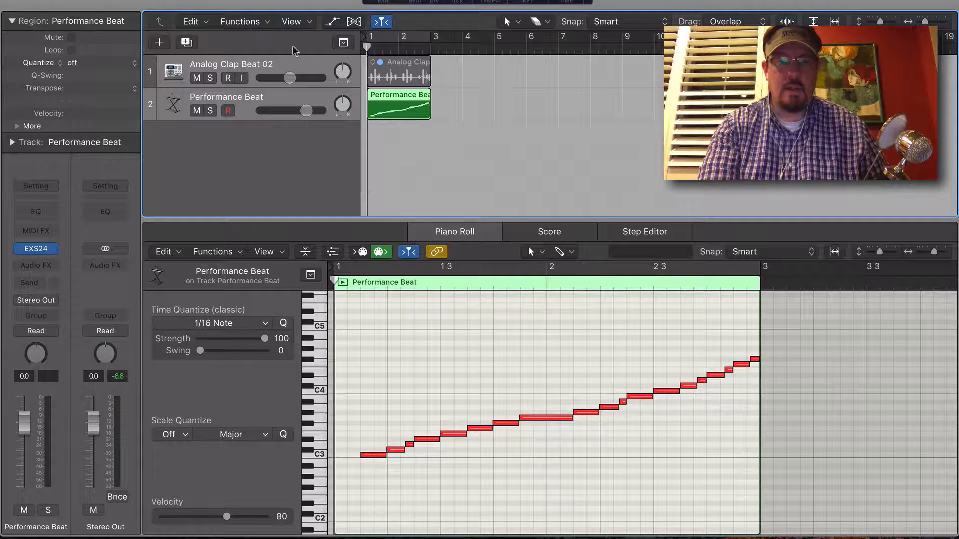
Mute the Analog Clap Beat 02 track and open Performance Beat's EXS24 plug-in.
left_click(197, 78)
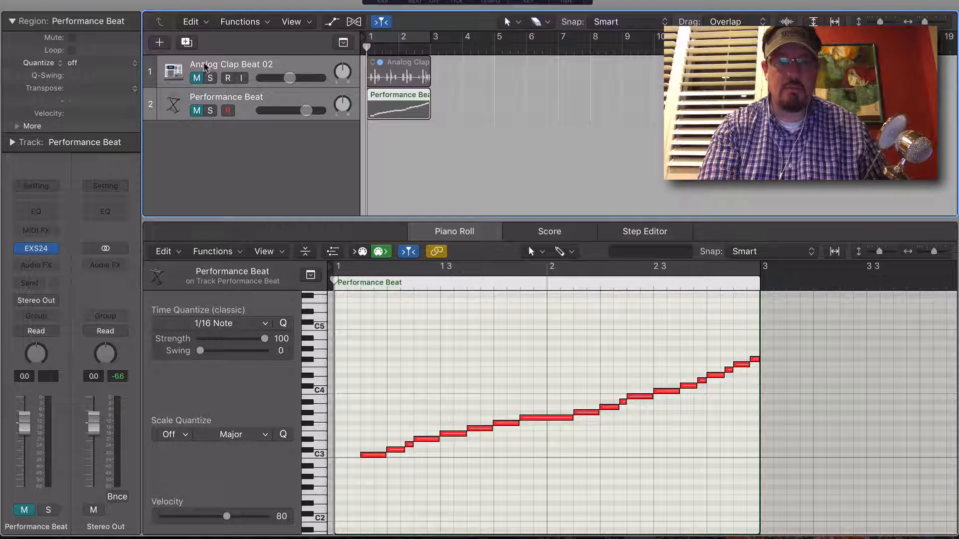
left_click(398, 104)
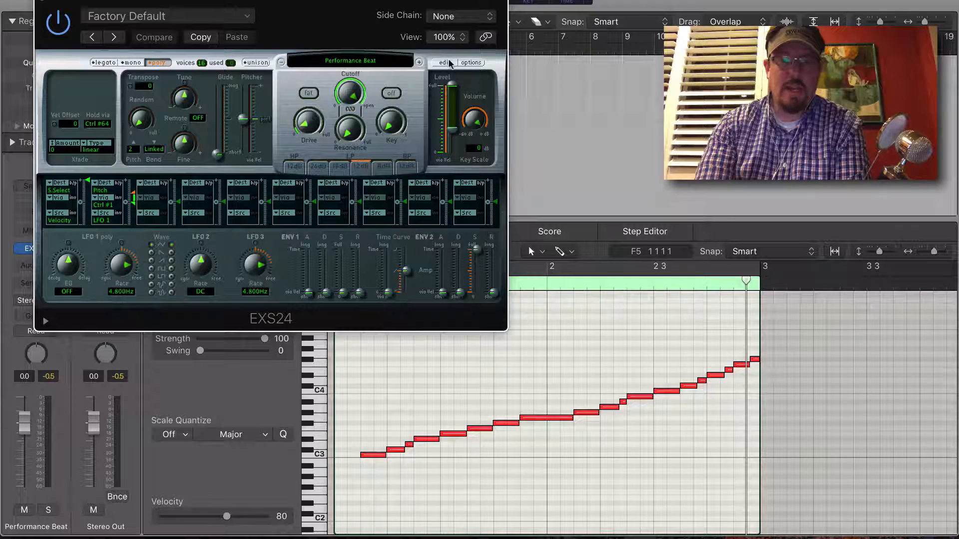
Open the EXS24 zone editor and export Performance Beat with samples to Sampler Instruments.
left_click(446, 62)
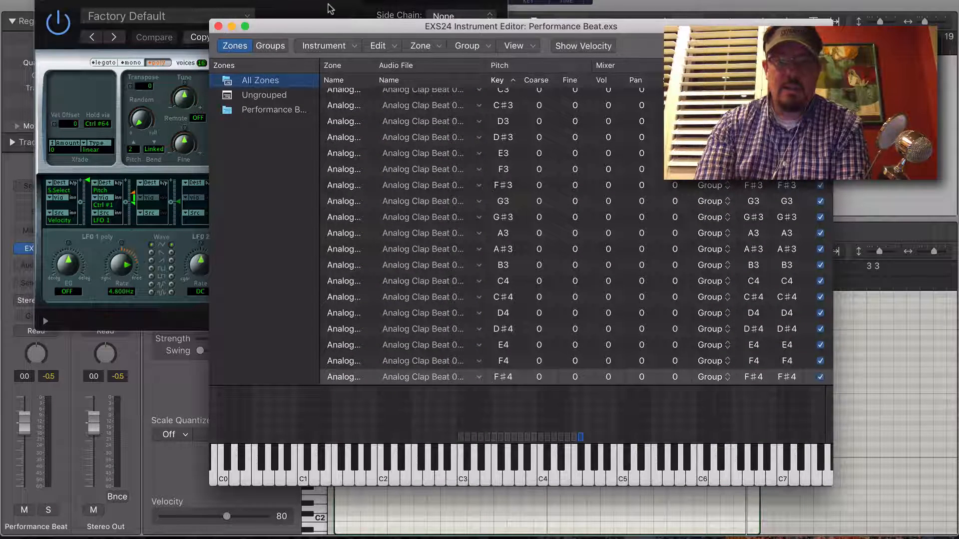
left_click(326, 45)
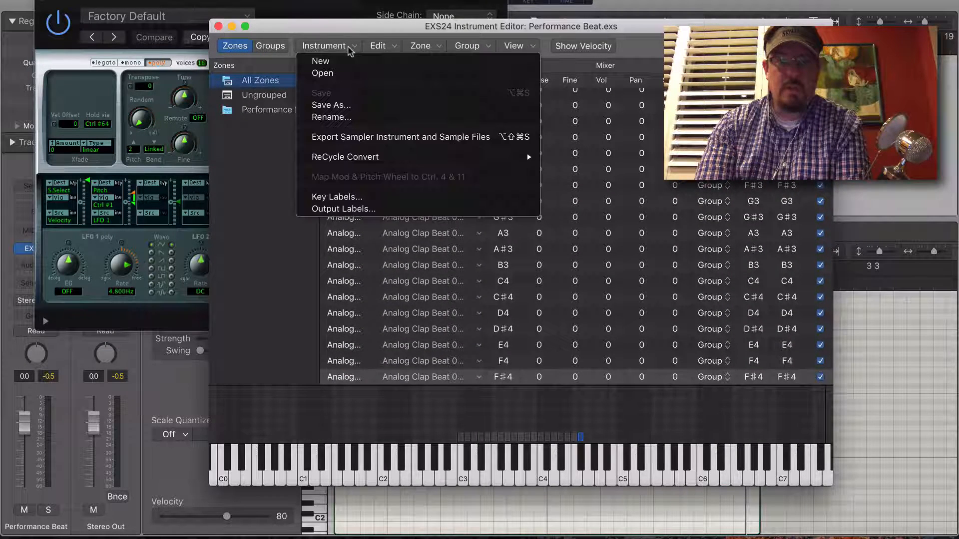
mouse_move(399, 137)
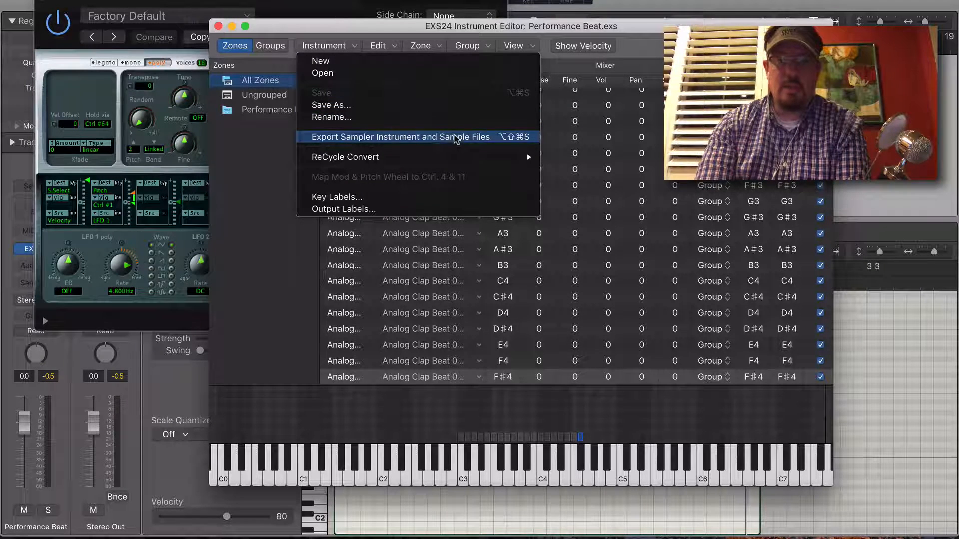
left_click(398, 137)
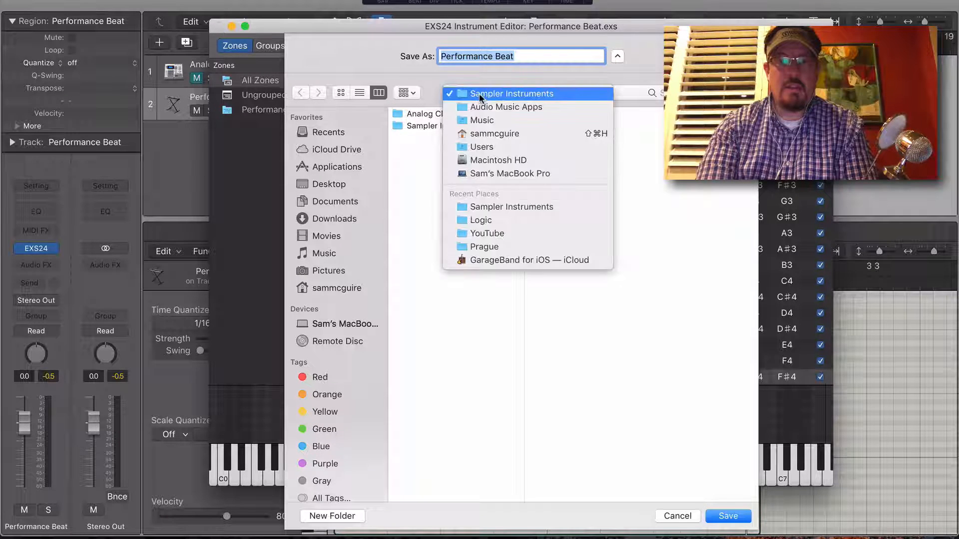
mouse_move(506, 106)
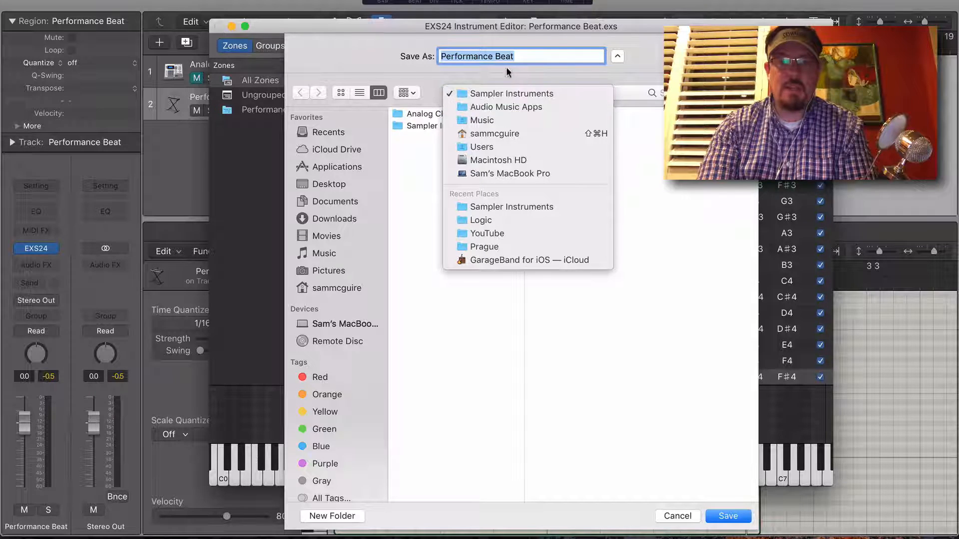
left_click(512, 93)
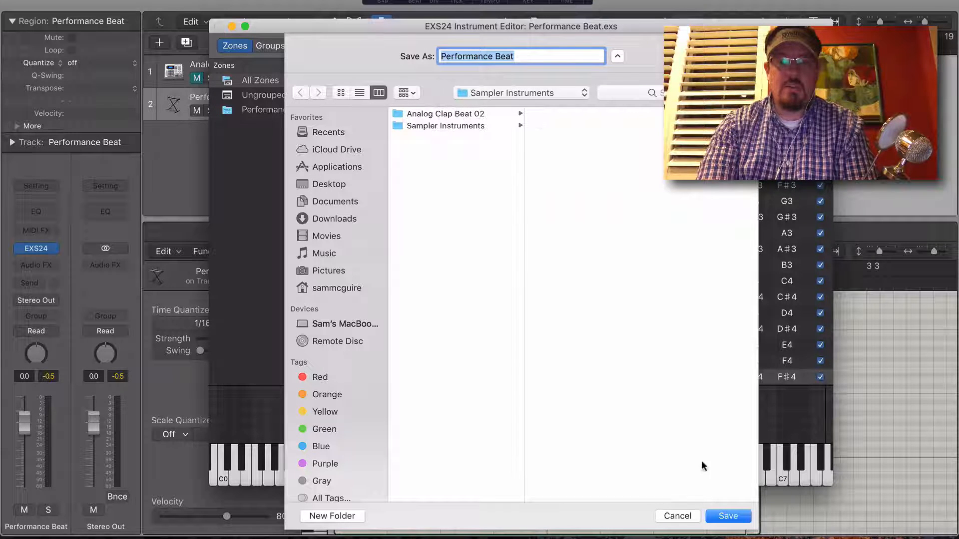
left_click(727, 516)
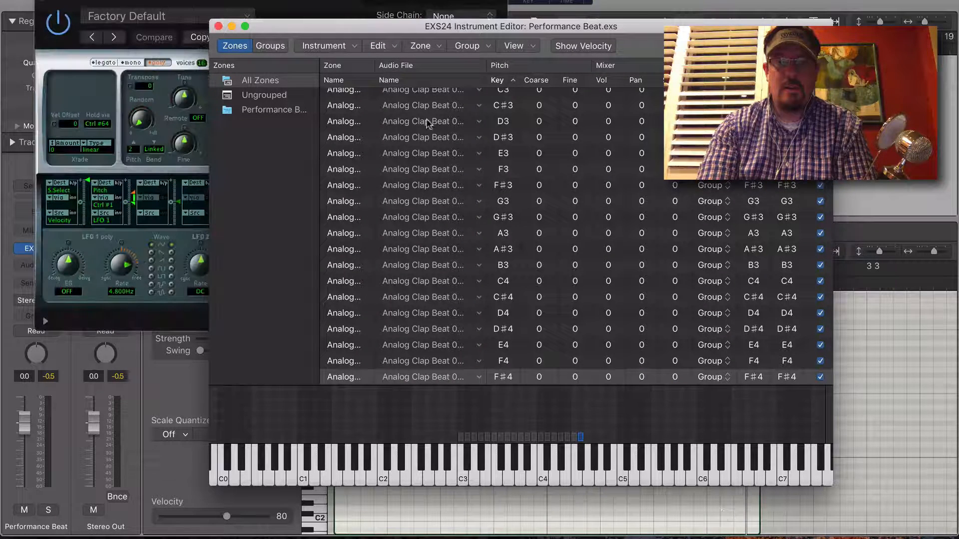
Load an Alchemy instrument onto the Inst 2 track.
left_click(219, 27)
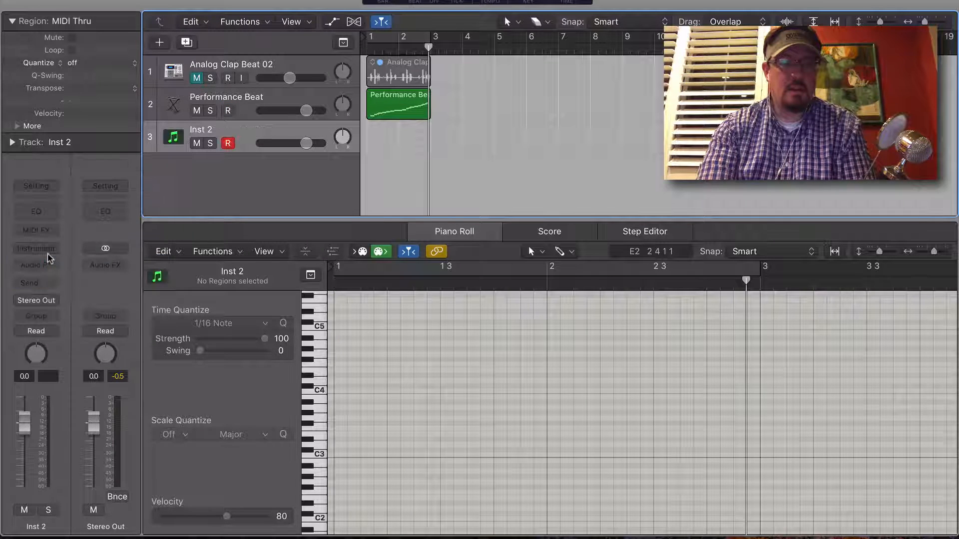
left_click(36, 248)
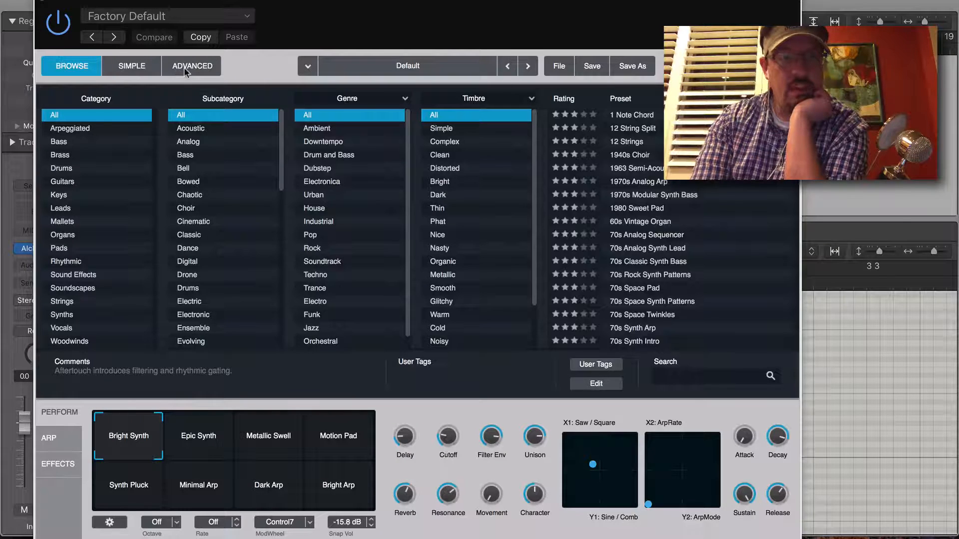
Switch Alchemy to Advanced view and choose Import Audio for Source A.
left_click(190, 66)
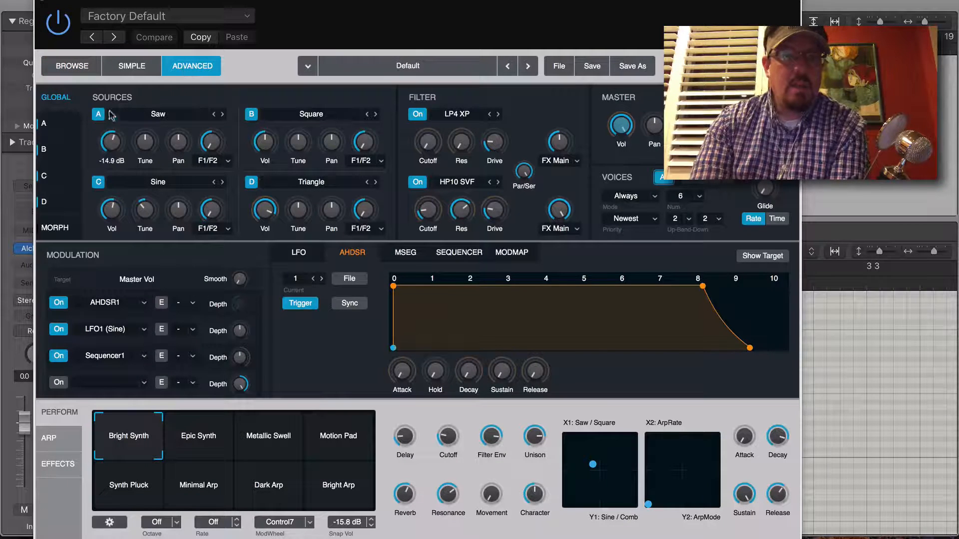
mouse_move(179, 130)
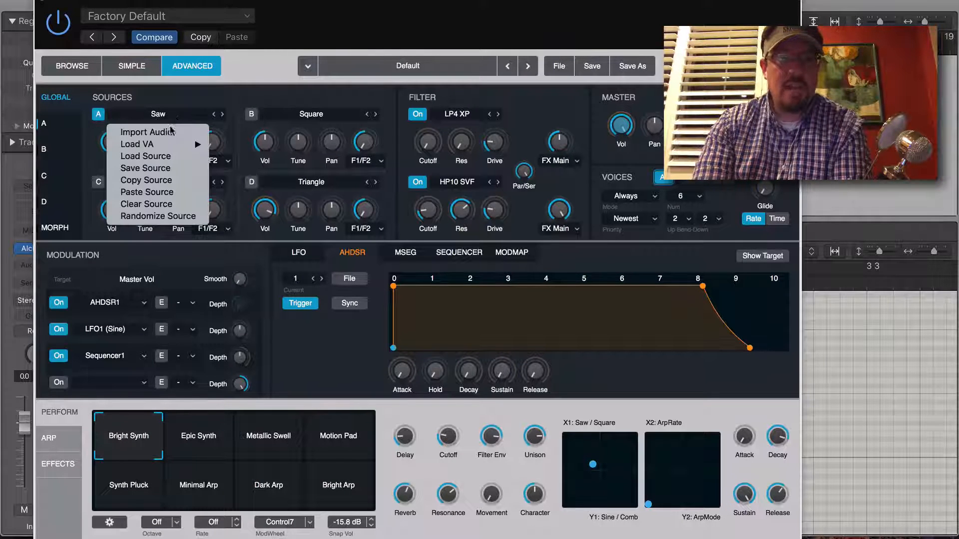
left_click(146, 131)
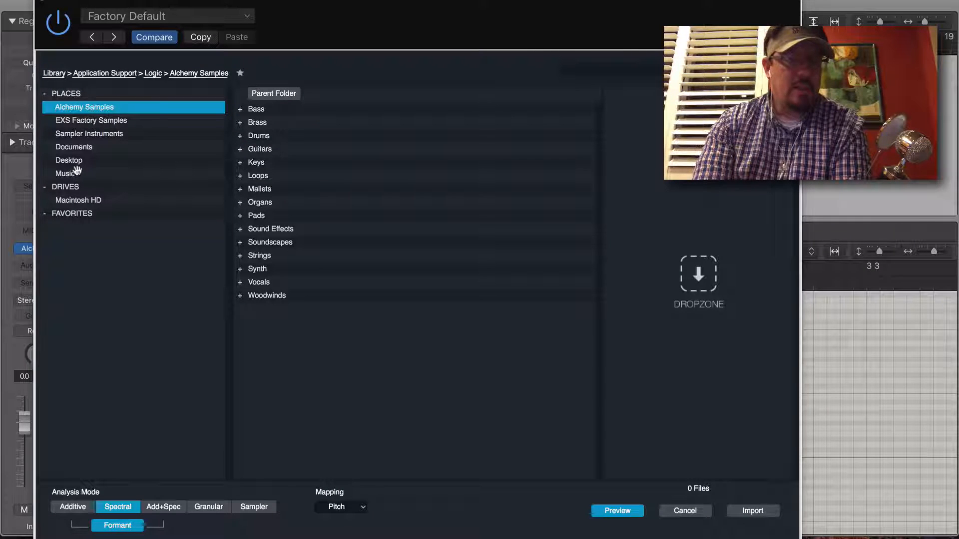
Select Performance Beat.exs from Music > Sampler Instruments and set mapping to Drum.
left_click(65, 174)
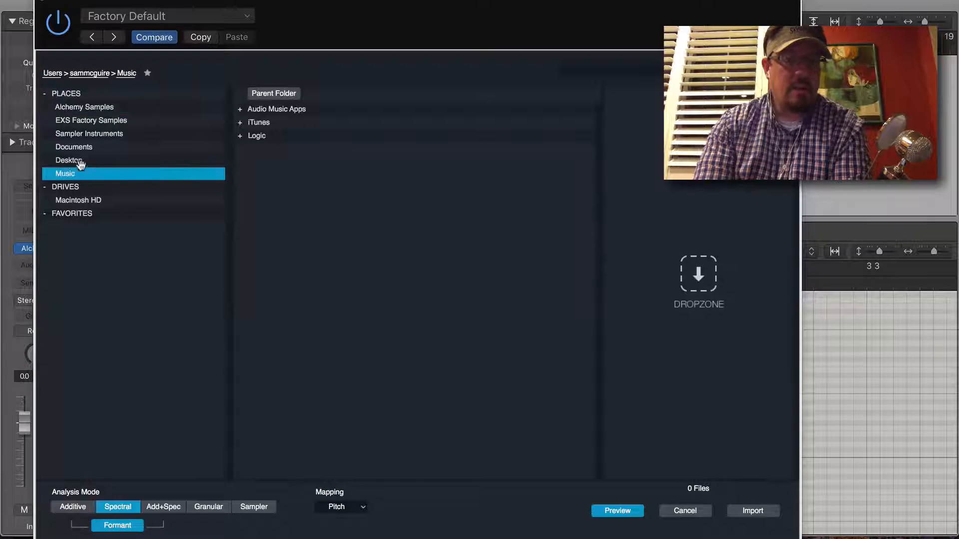
mouse_move(279, 115)
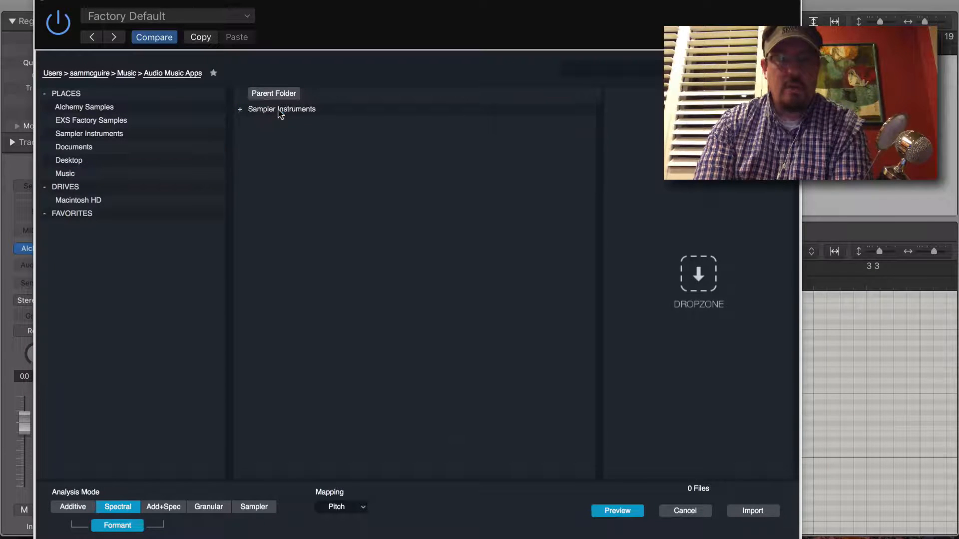
left_click(281, 109)
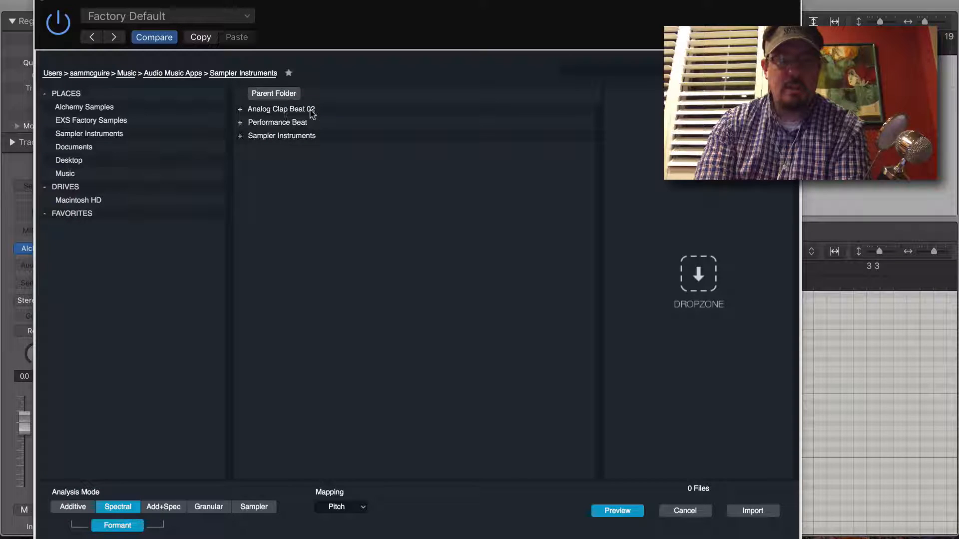
mouse_move(297, 136)
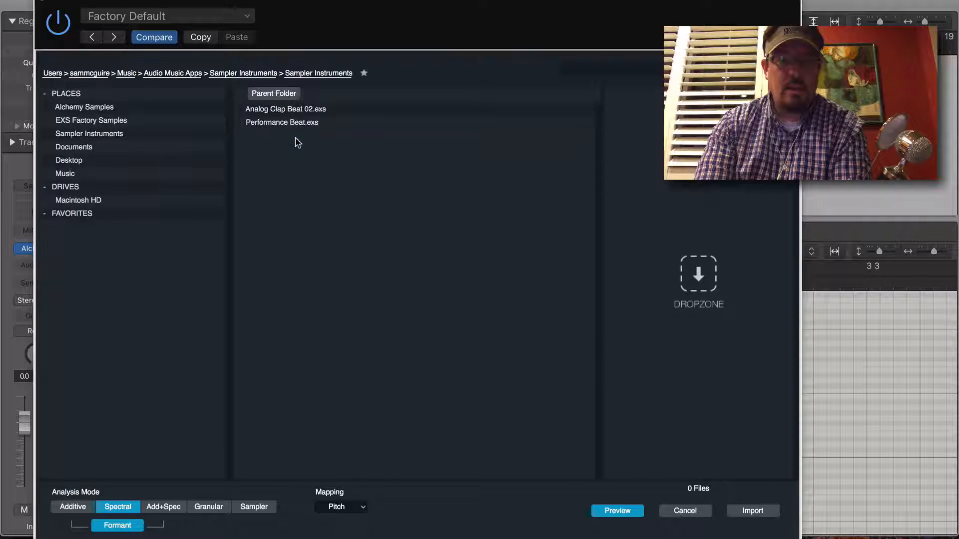
left_click(281, 122)
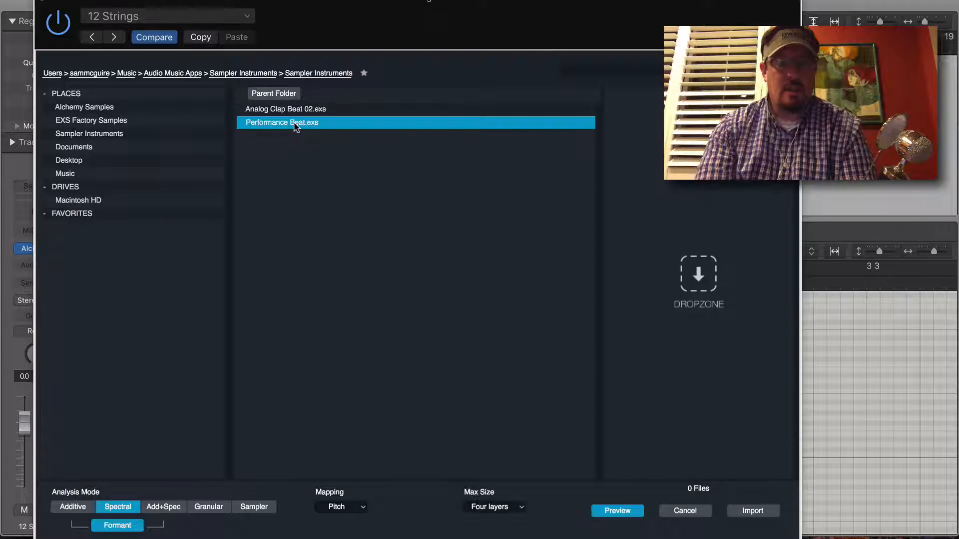
mouse_move(266, 499)
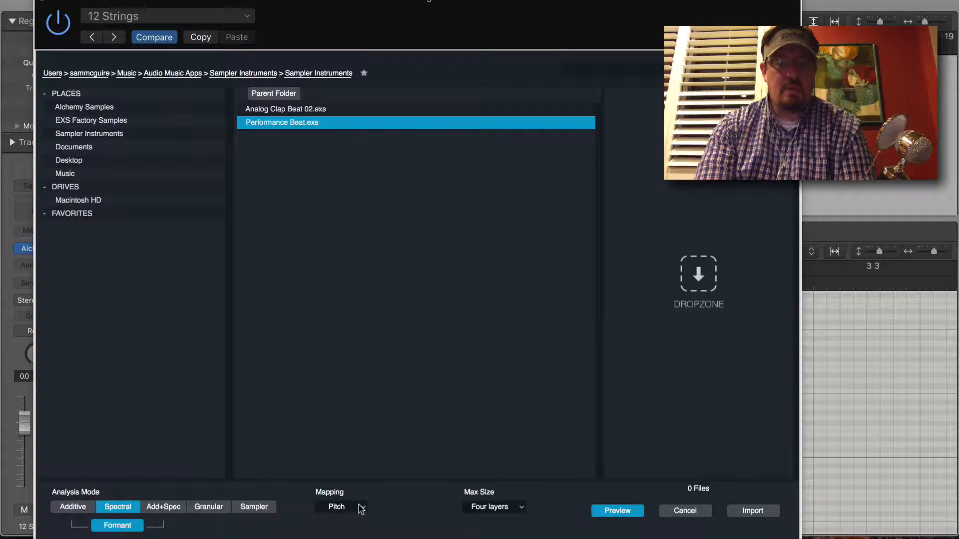
left_click(340, 507)
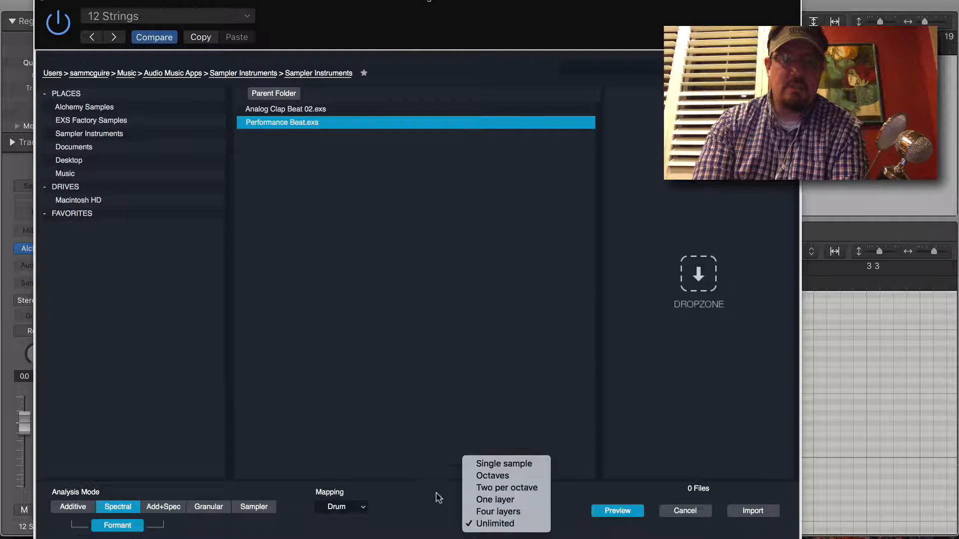
Import with Max Size Unlimited and Spectral analysis, after trying the other analysis modes.
left_click(493, 524)
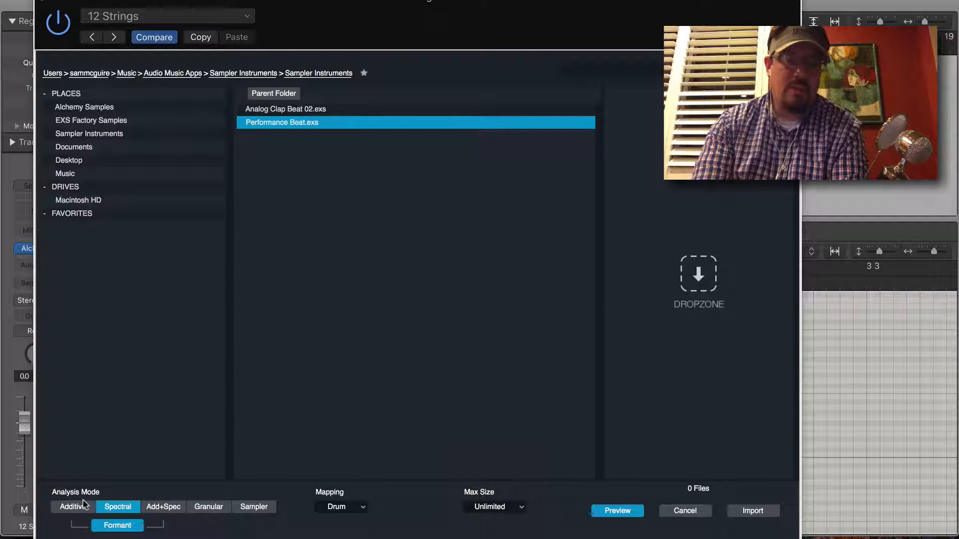
left_click(163, 507)
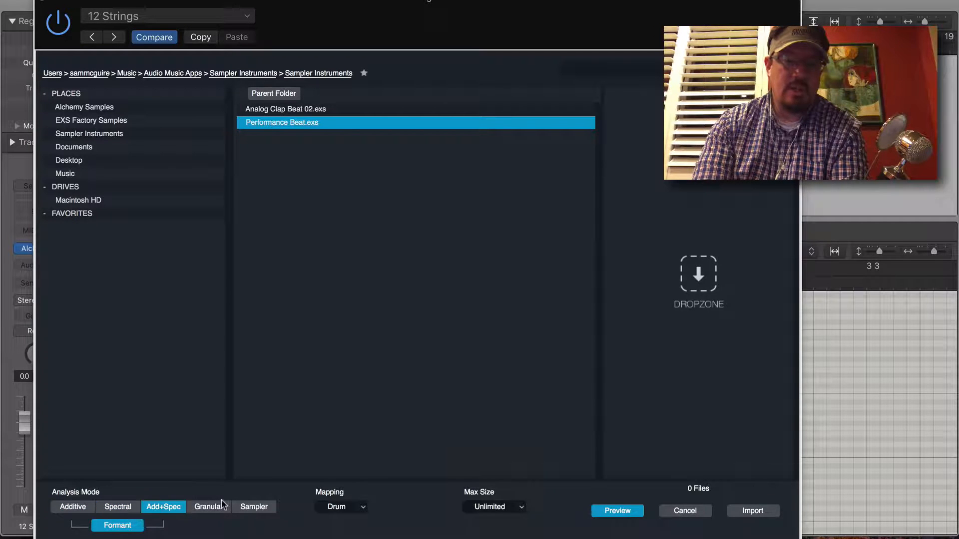
left_click(254, 507)
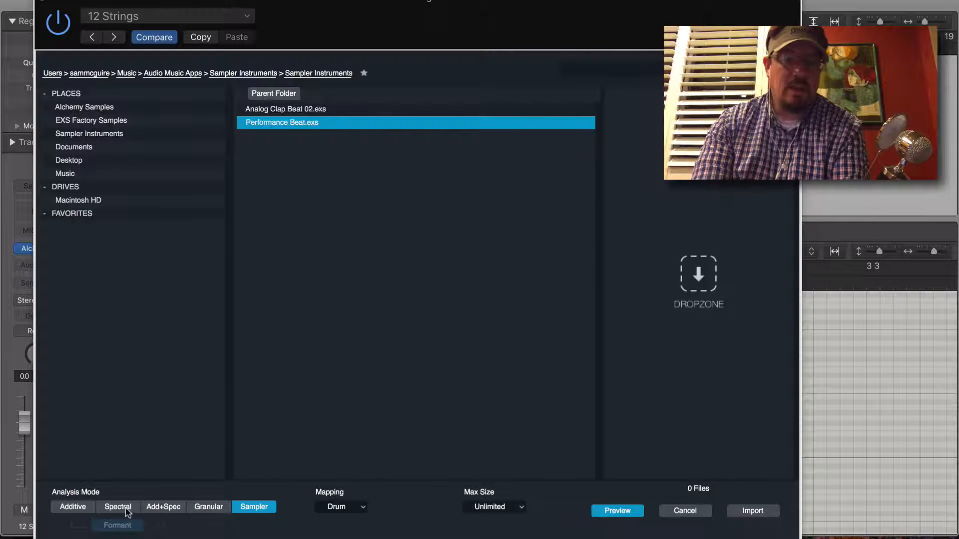
left_click(117, 506)
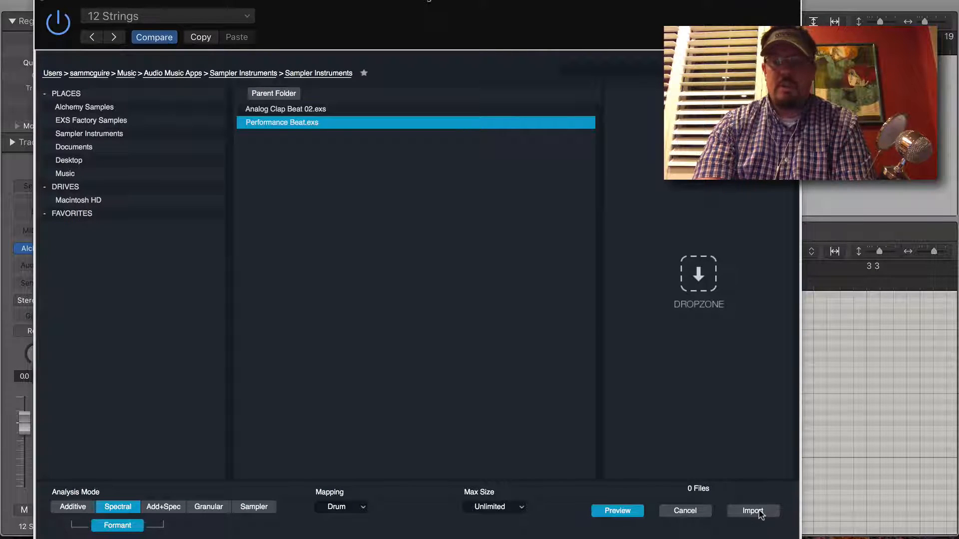
left_click(752, 510)
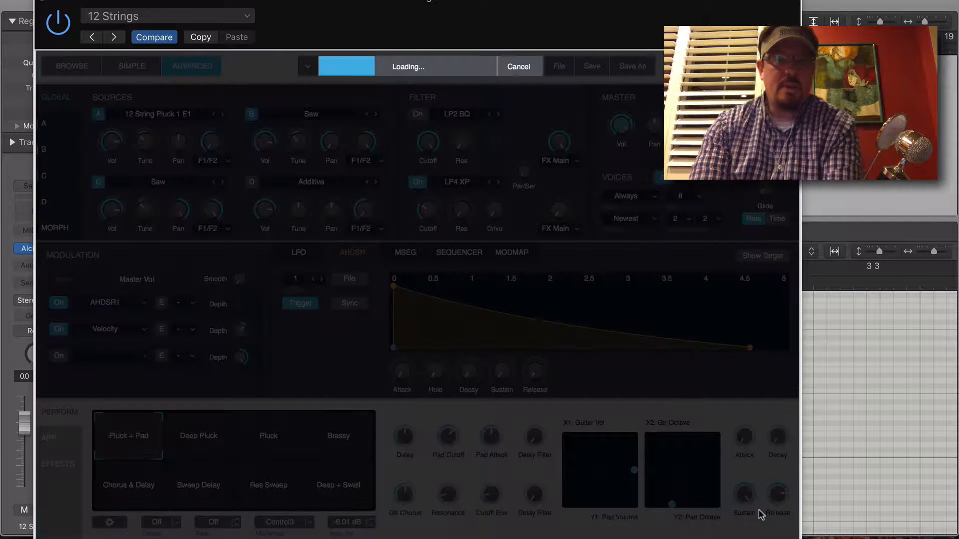